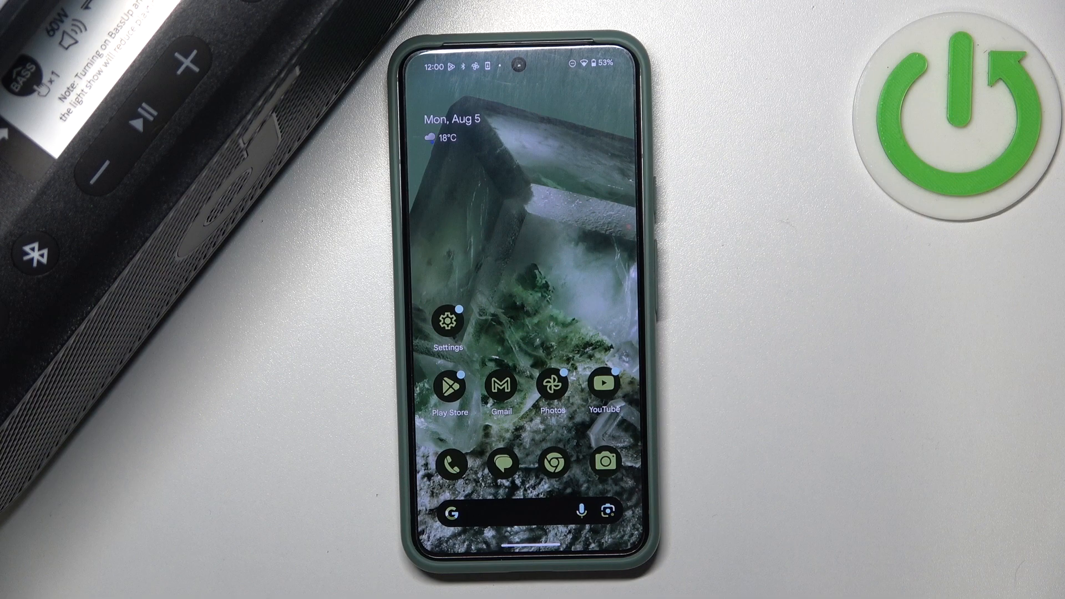
- Install the Soundcore app by Anker from a Google Play Store search for 'soundcore'
click(448, 386)
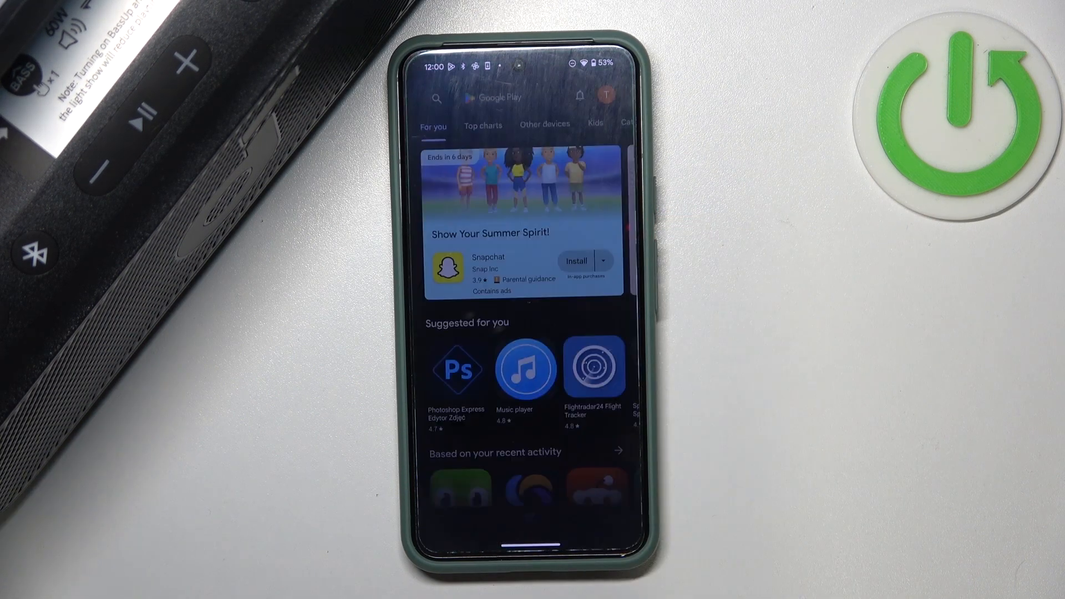
click(436, 97)
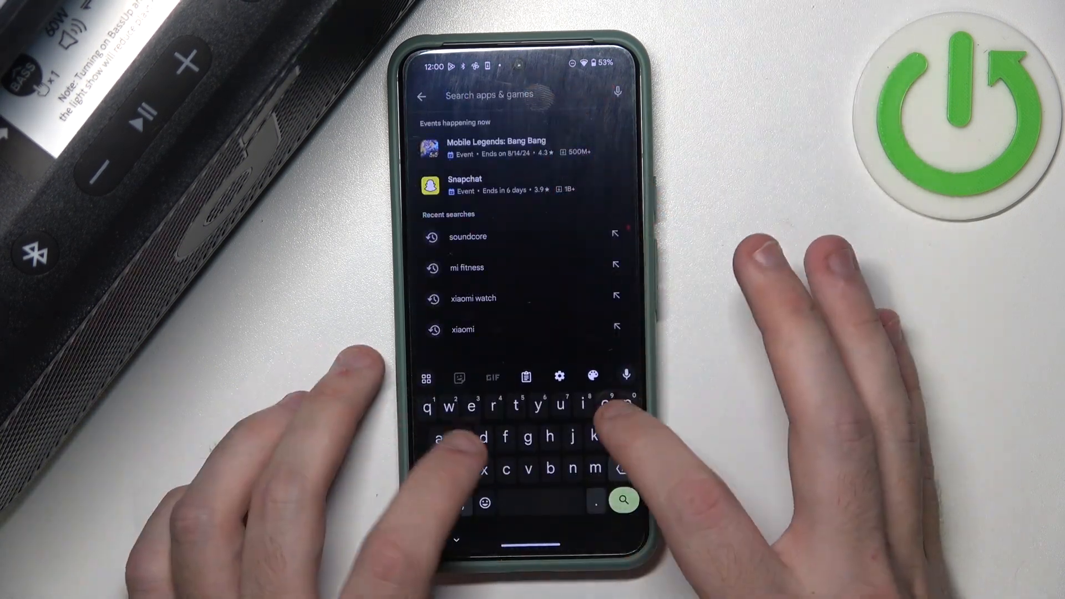
click(467, 237)
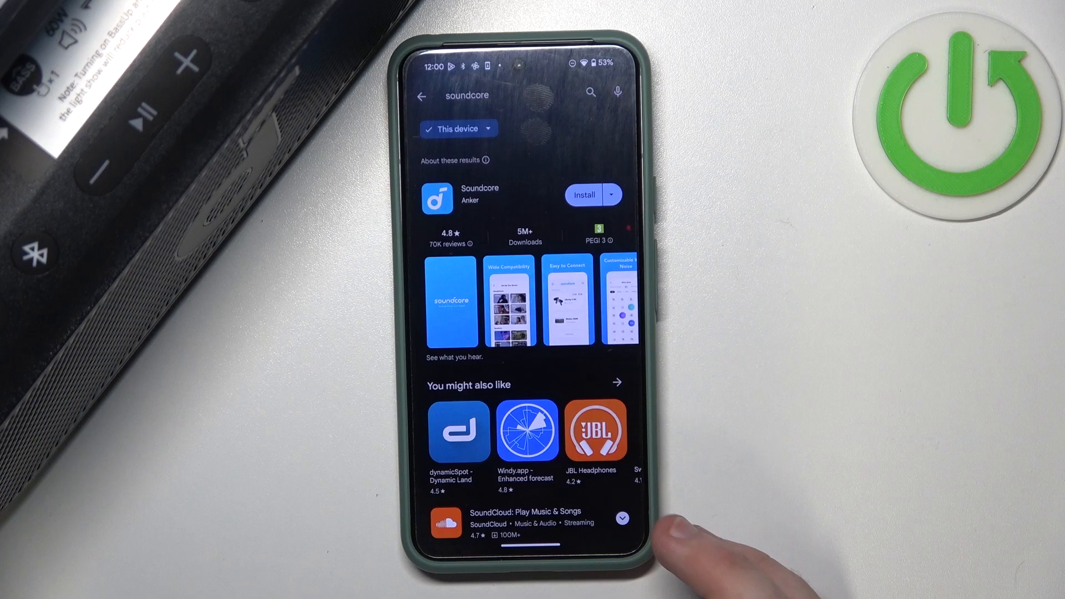
click(583, 195)
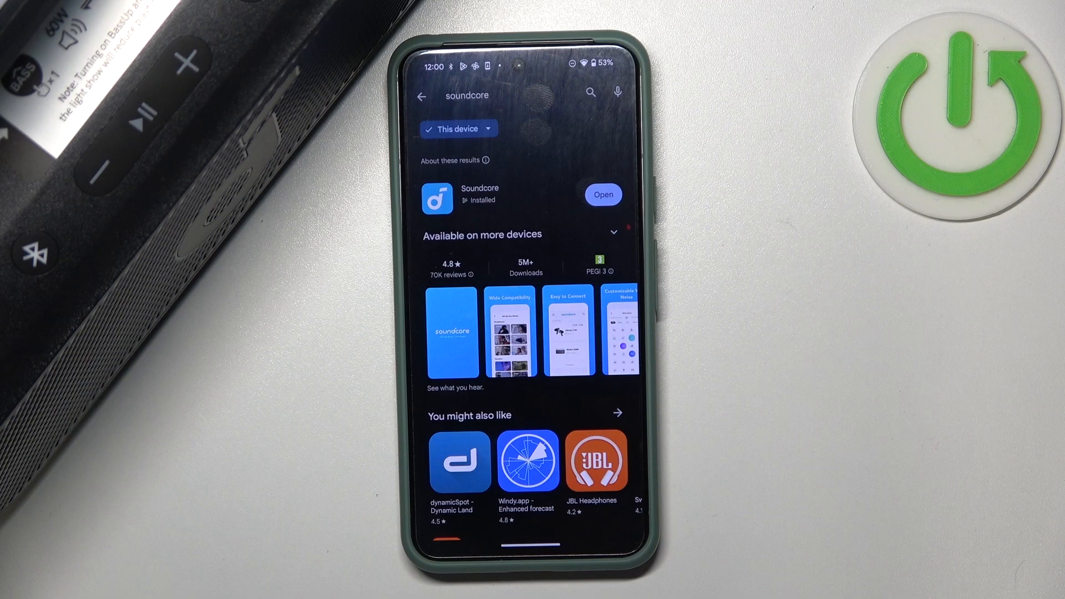
- Launch the installed Soundcore app and go to its Sign Up form
click(602, 195)
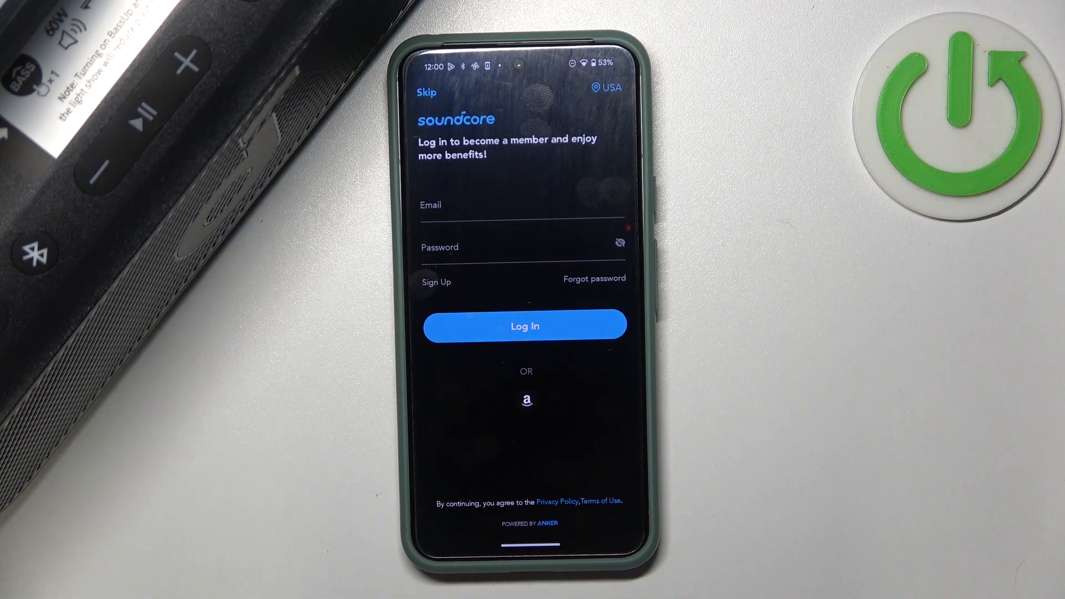
click(436, 281)
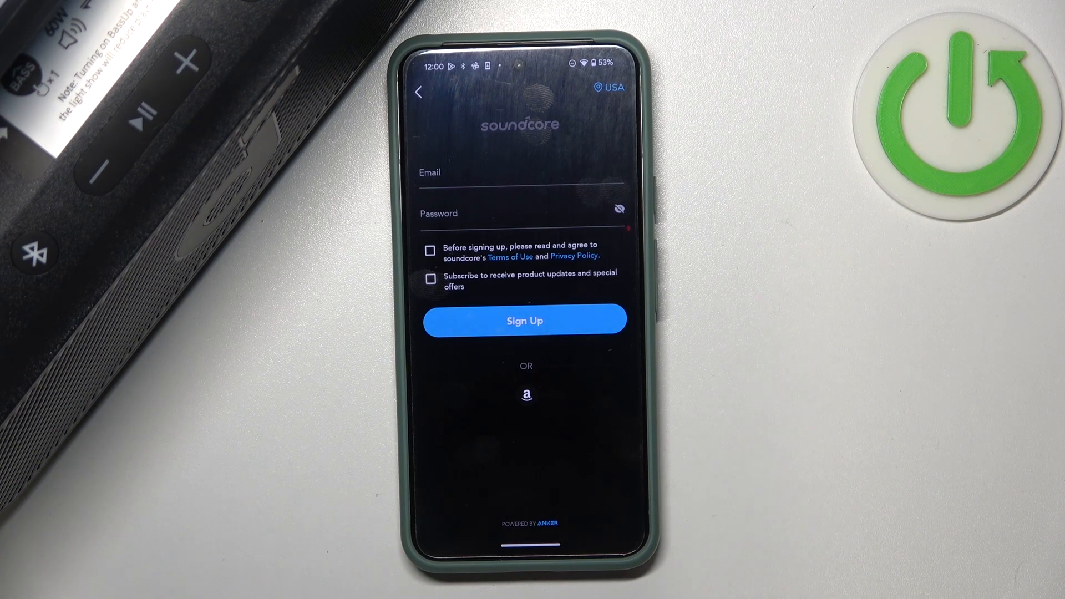
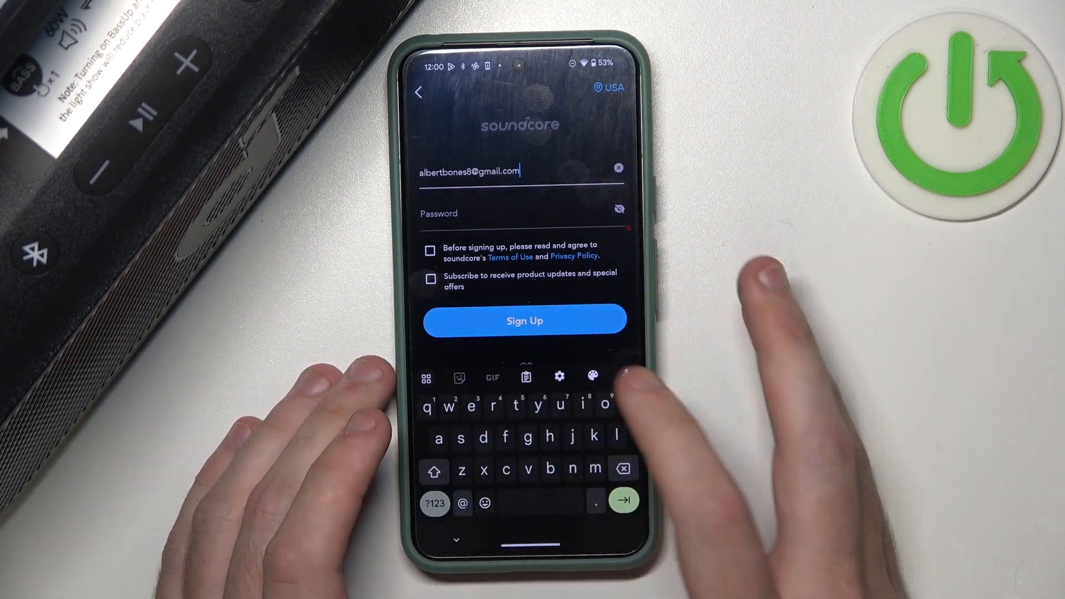
click(523, 213)
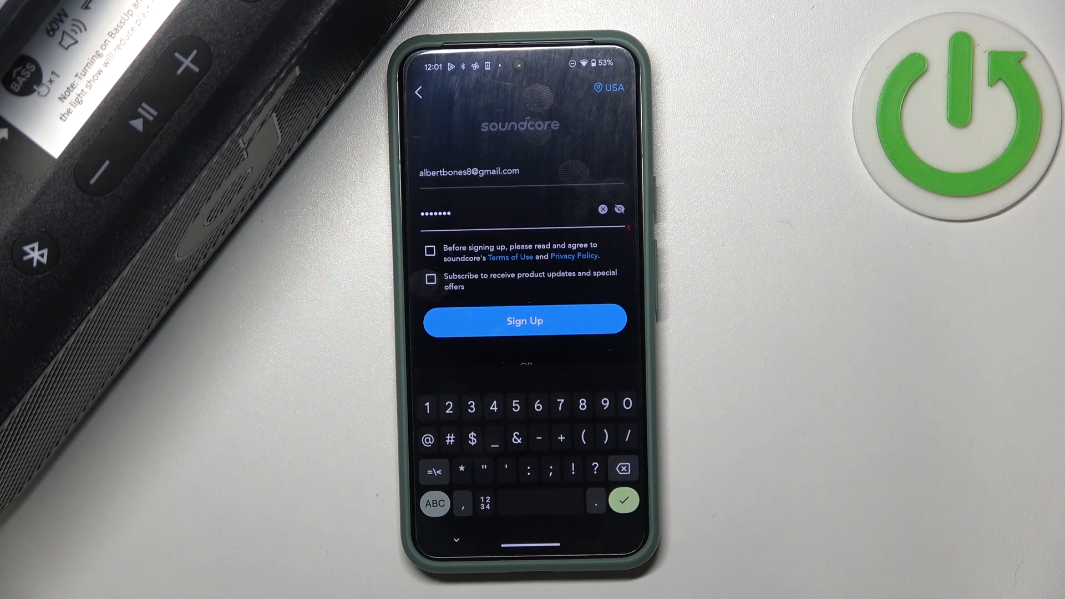
click(429, 251)
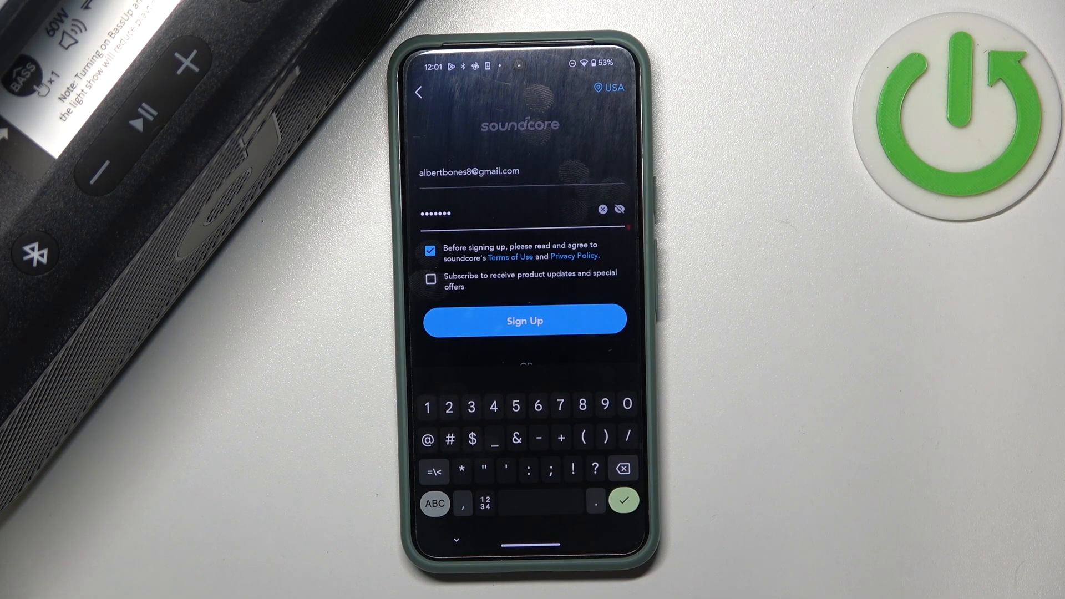
click(524, 321)
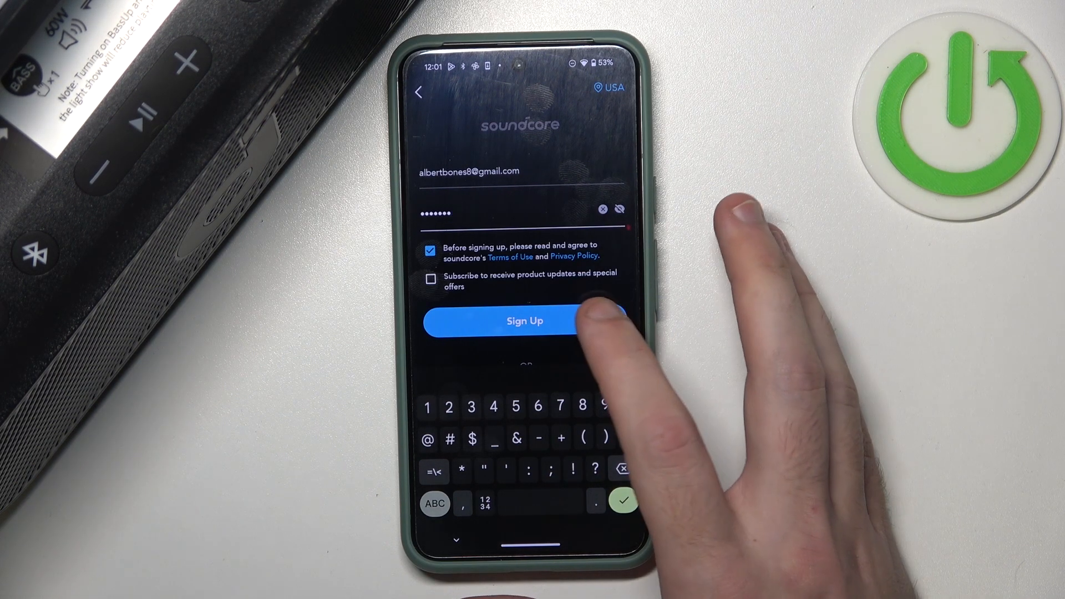
click(523, 320)
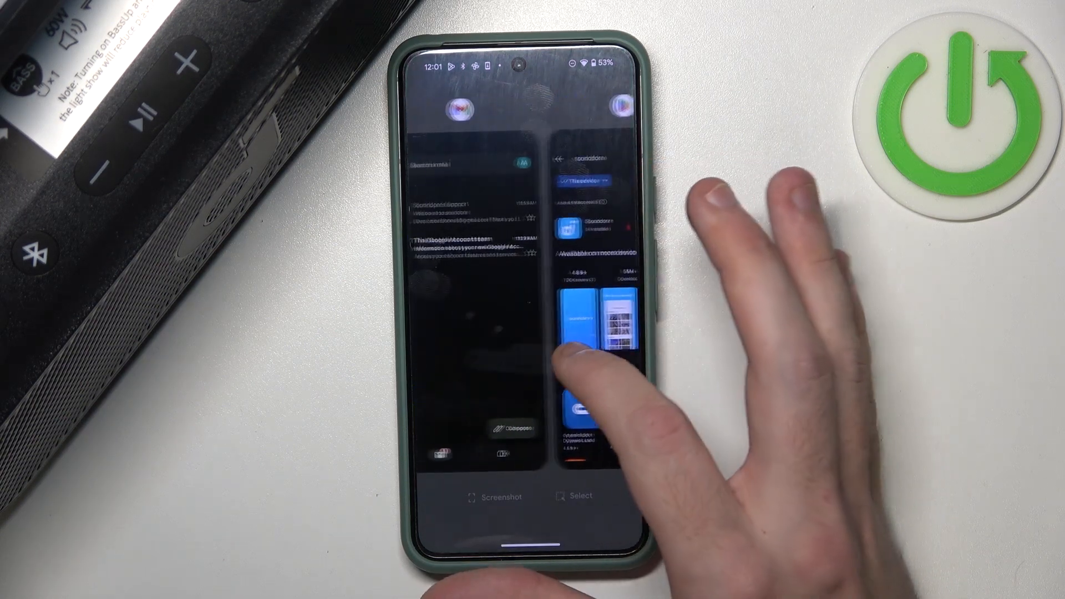
click(584, 340)
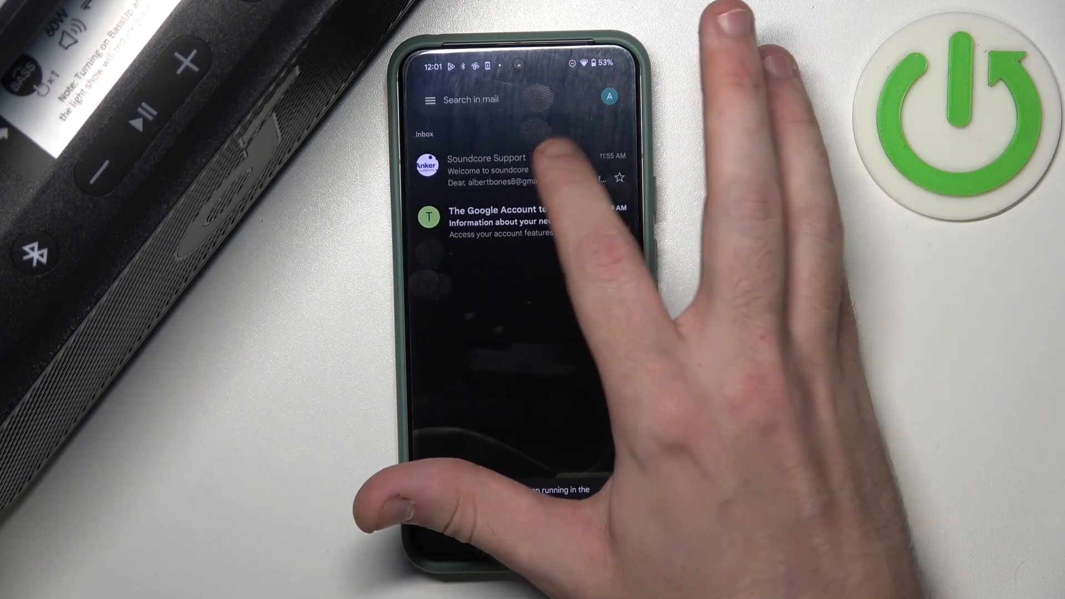
click(495, 163)
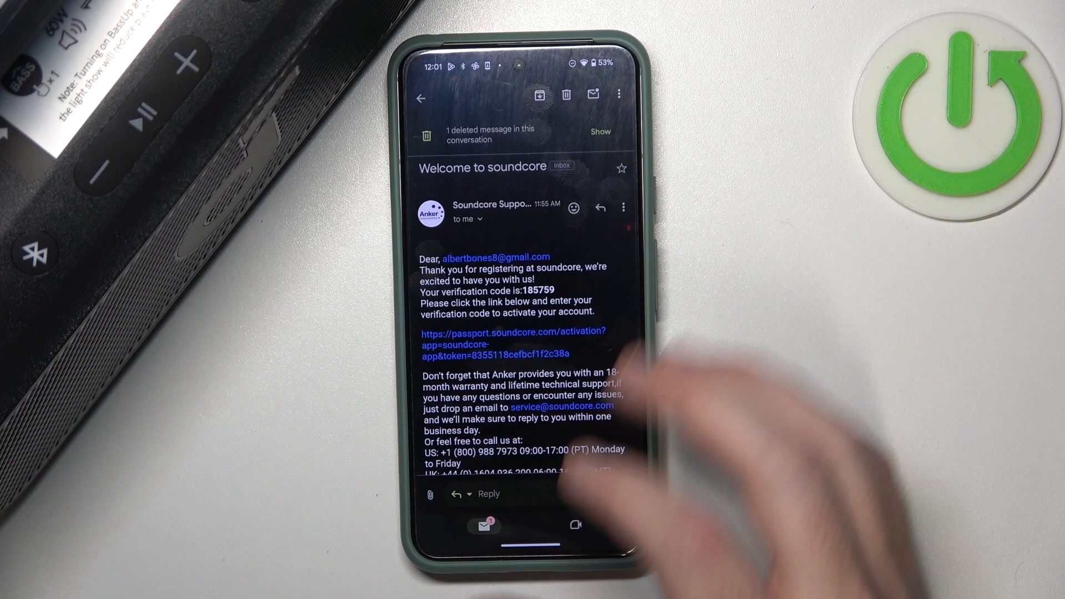
double_click(538, 290)
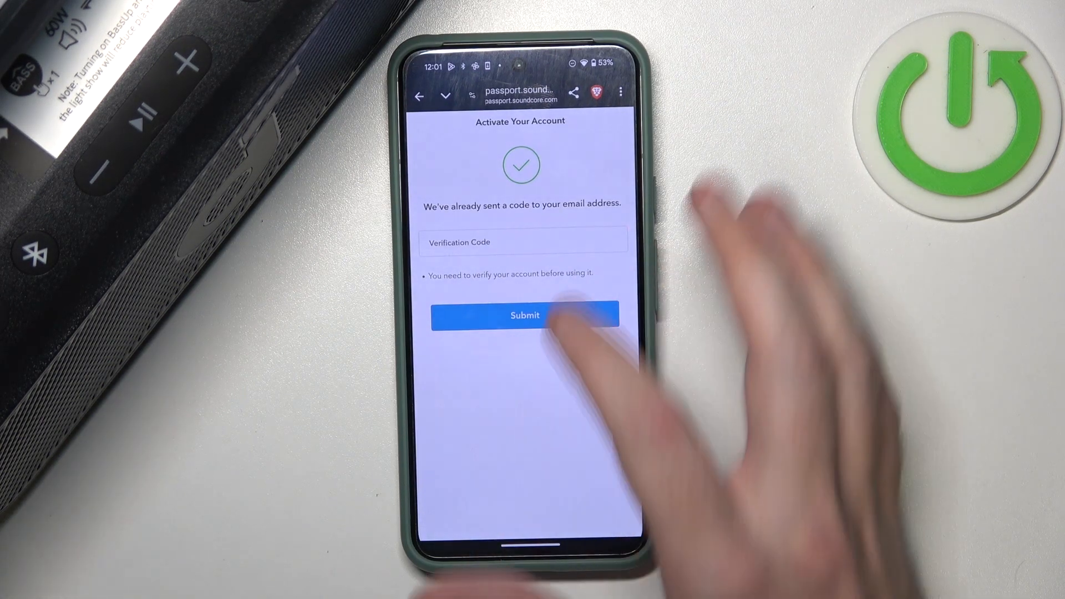
click(521, 242)
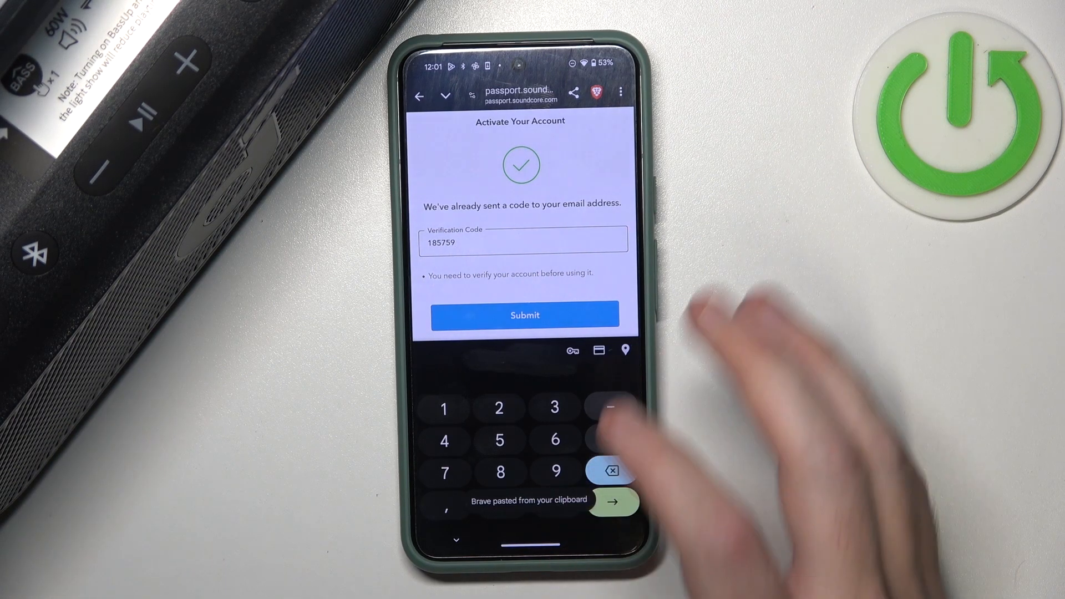
click(524, 315)
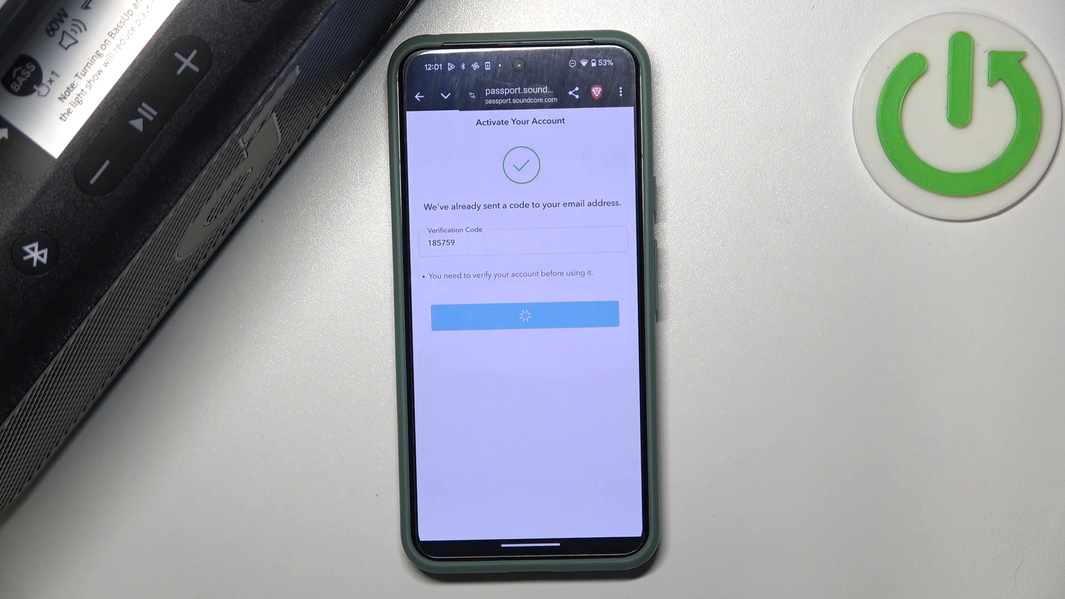
click(524, 314)
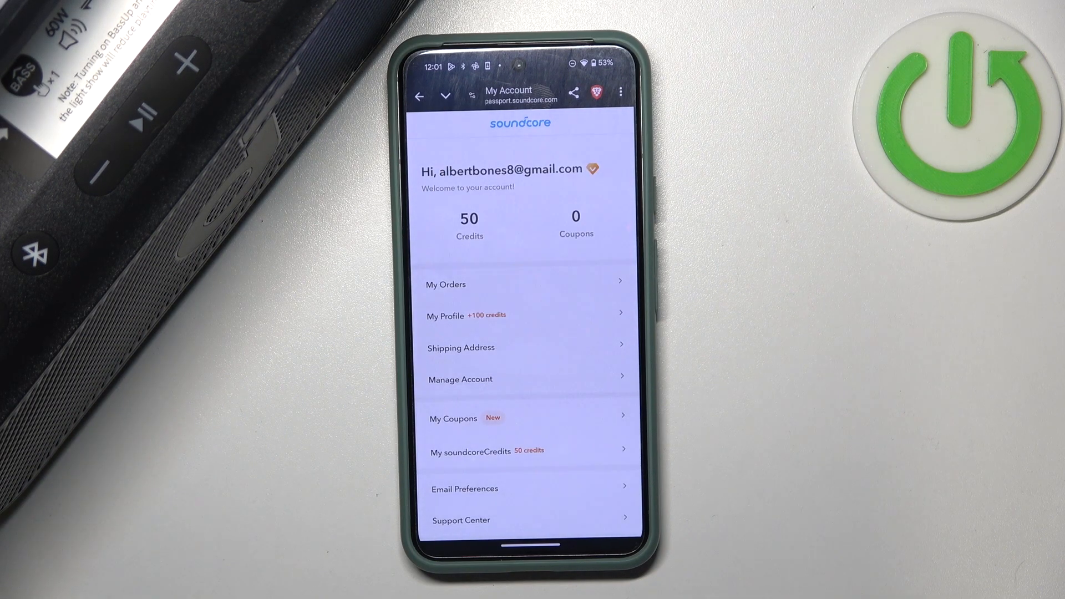